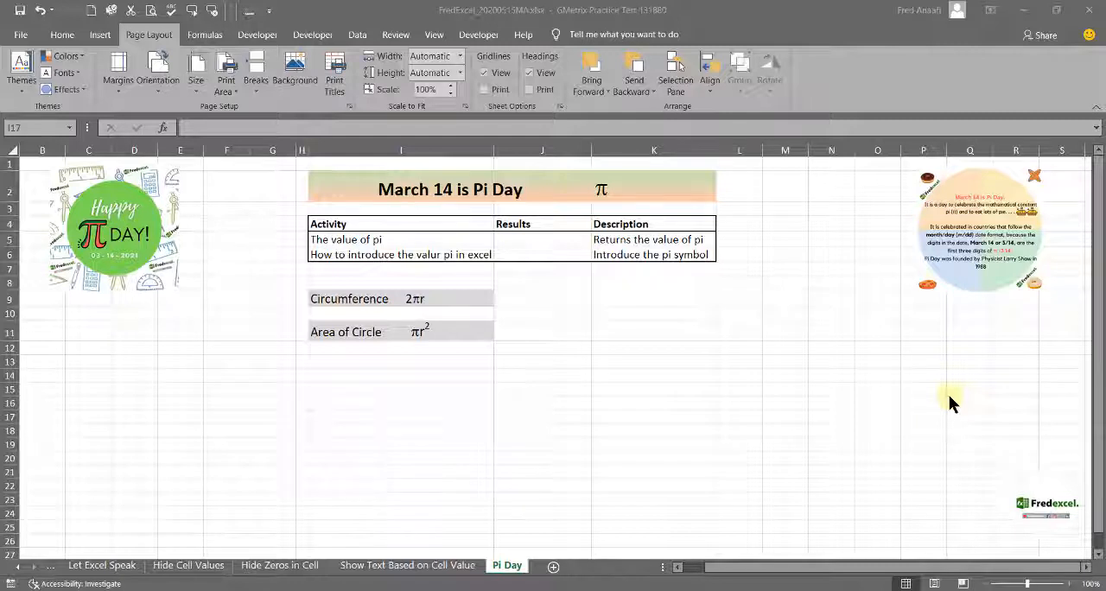
mouse_move(726, 436)
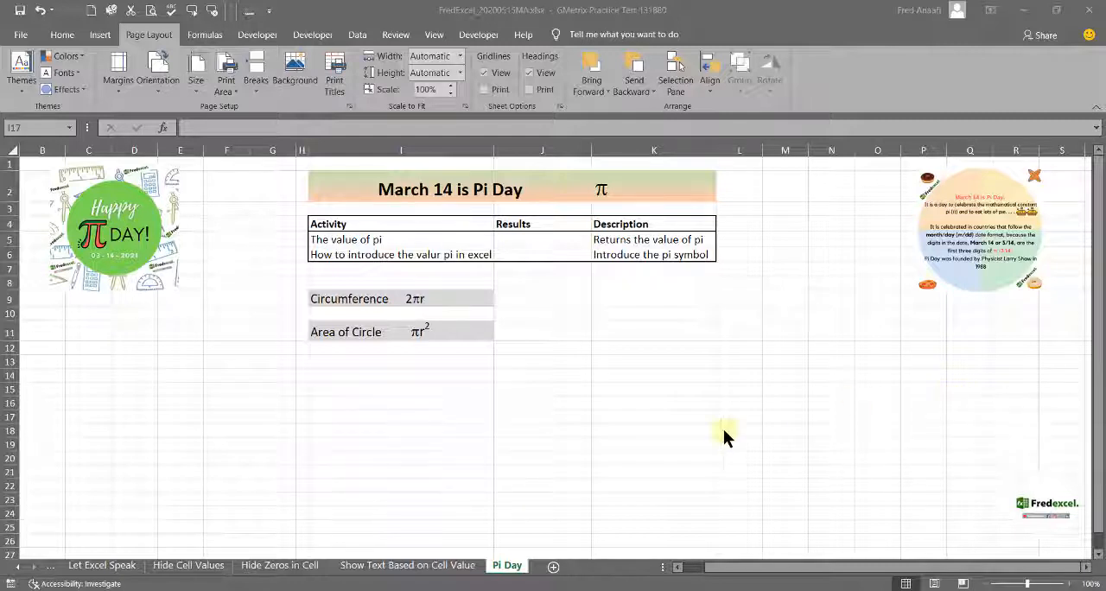
mouse_move(544, 244)
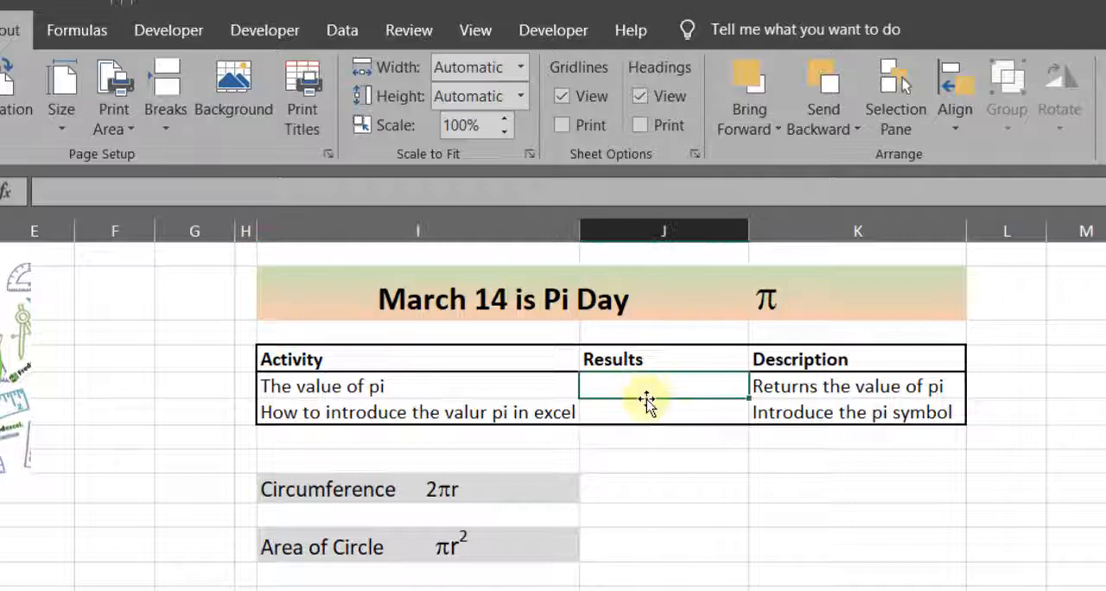
Enter the formula =PI() in J5 so it shows 3.141592654.
type("=")
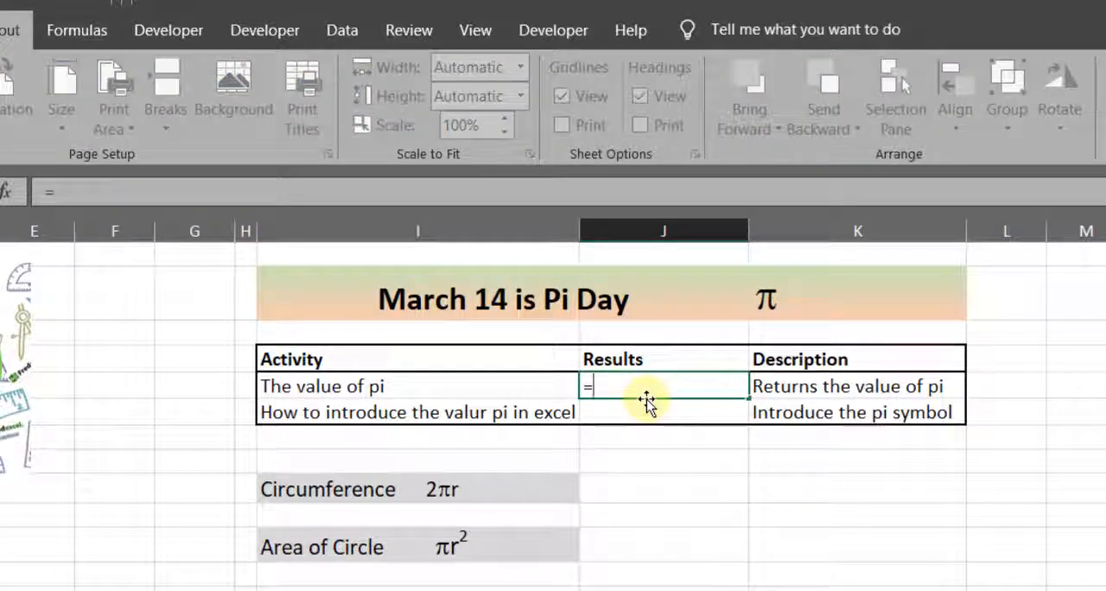
type("p")
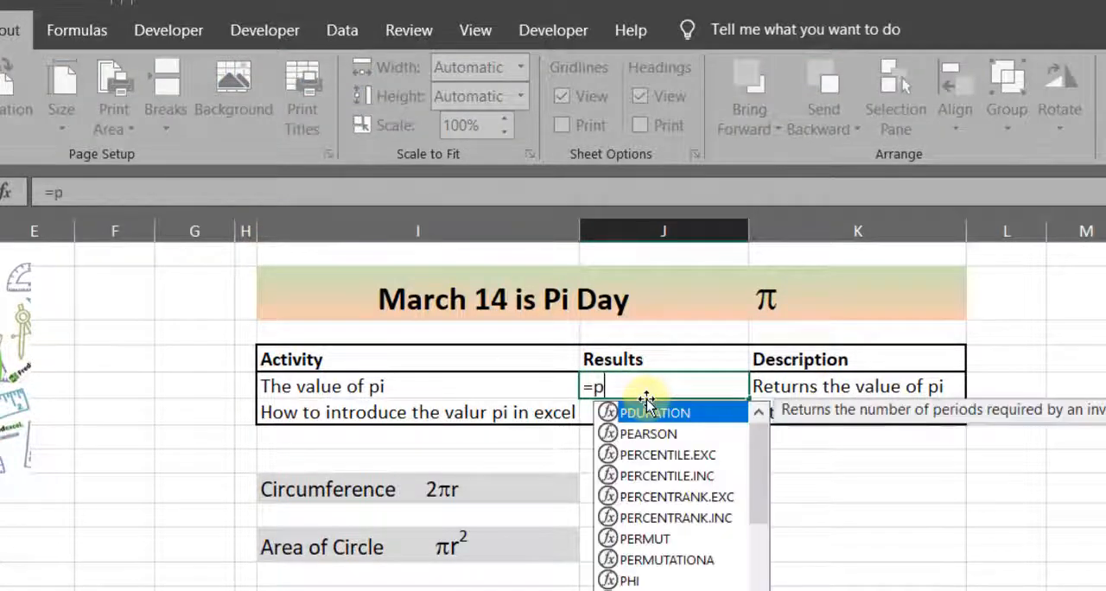
type("i(")
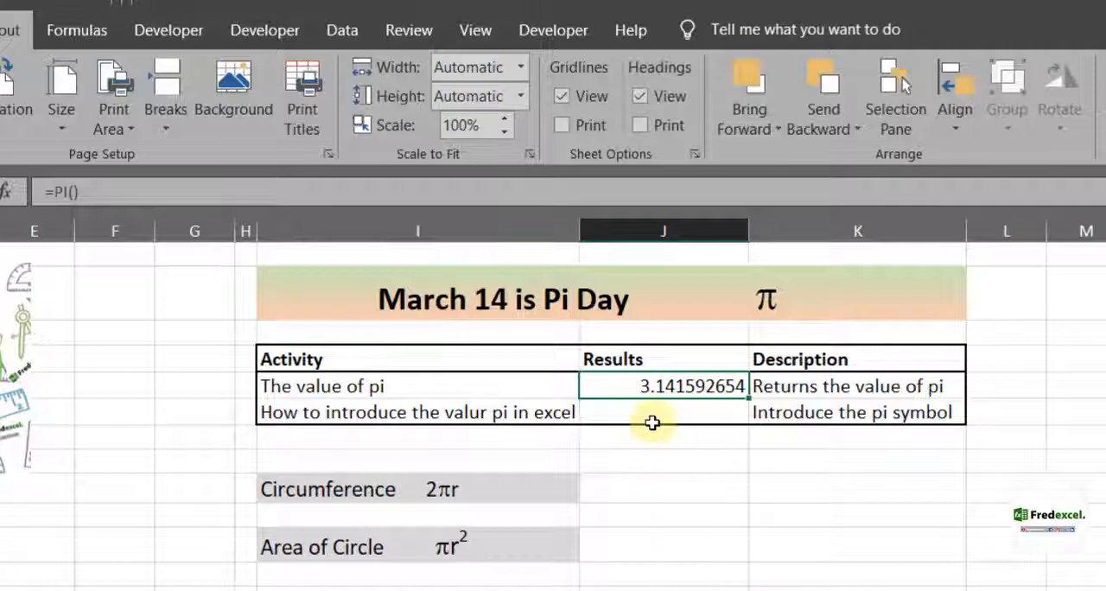
mouse_move(642, 459)
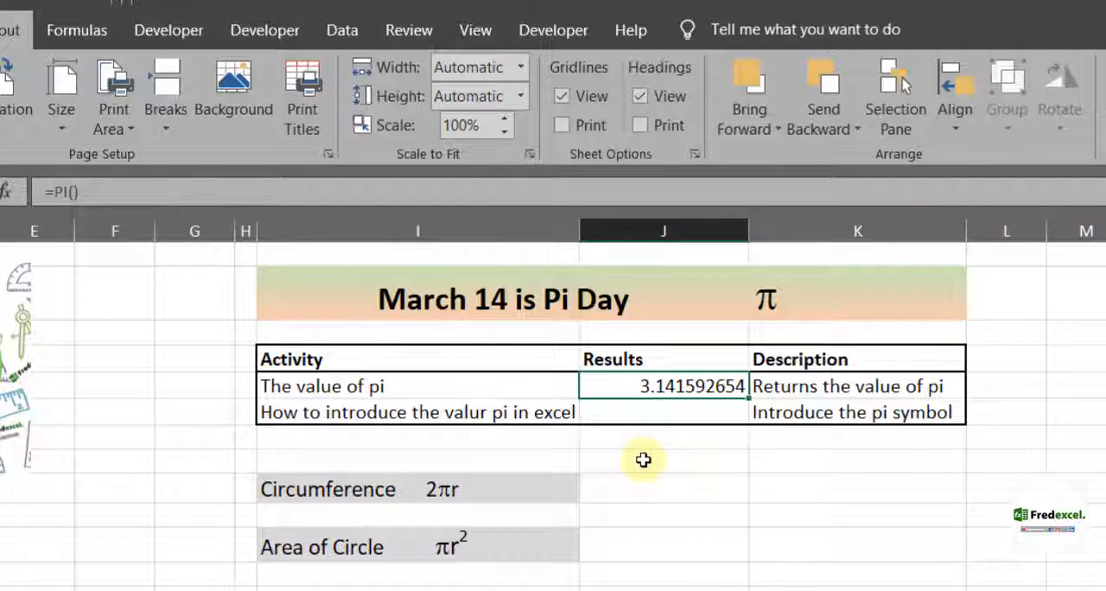
mouse_move(639, 387)
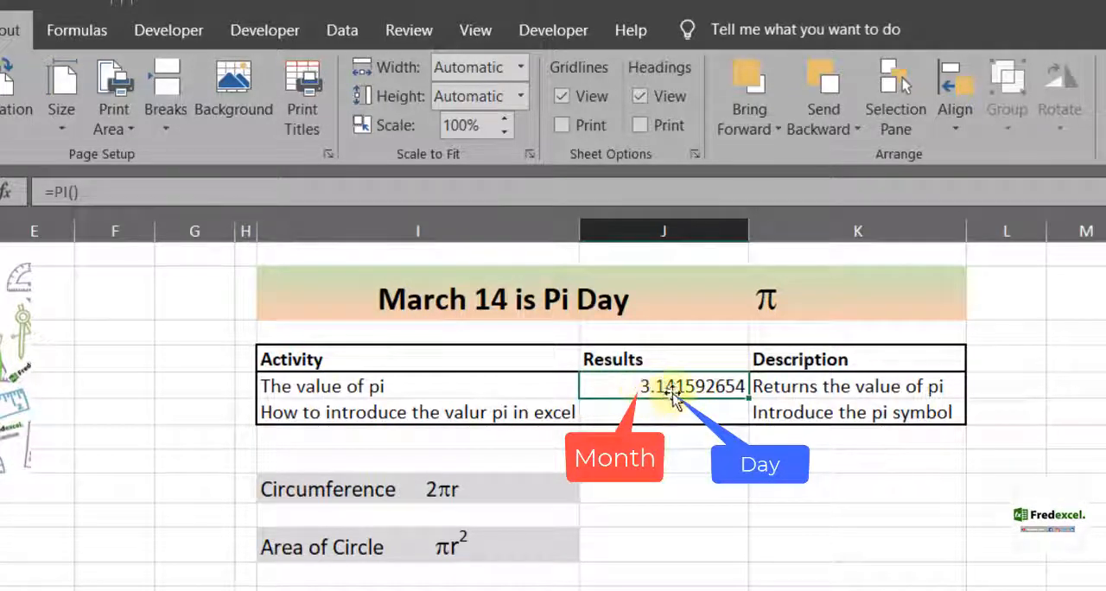
mouse_move(676, 496)
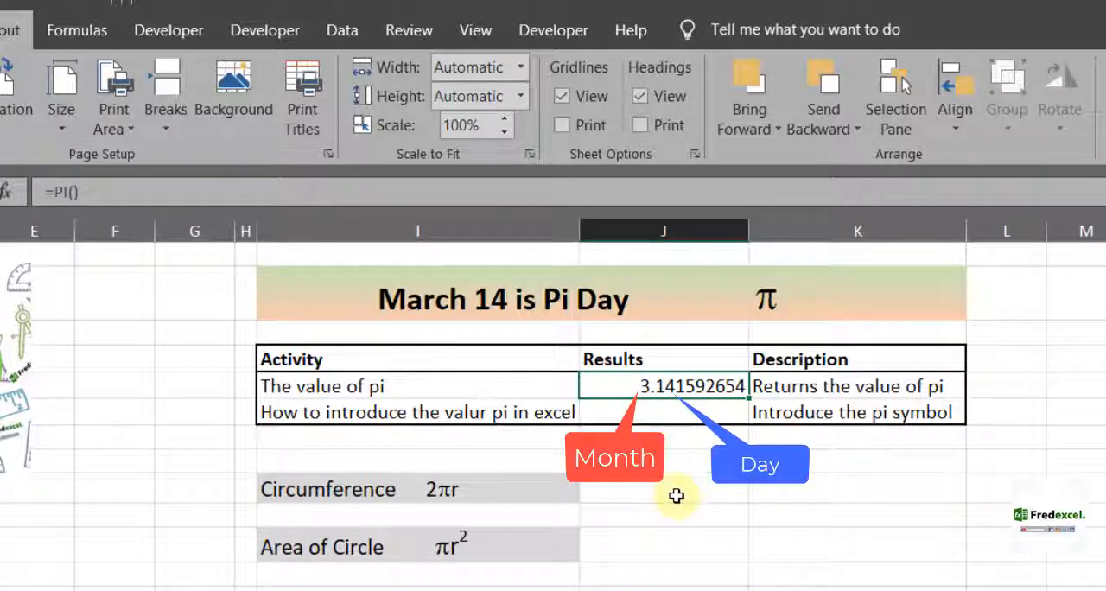
mouse_move(667, 416)
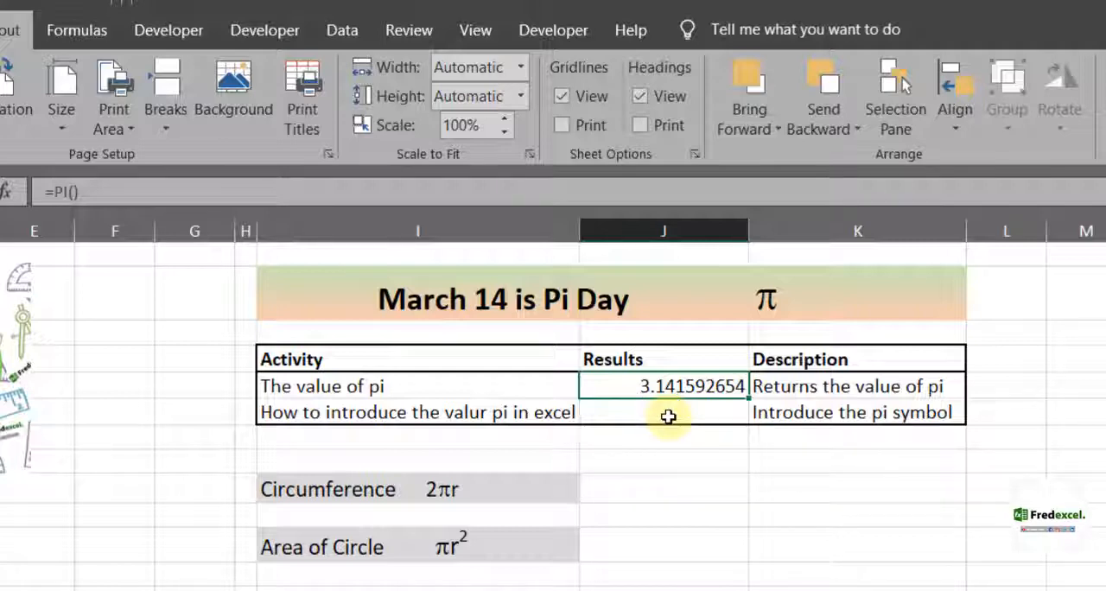
Put the letter p in J6 and apply a symbol font so it renders as π.
left_click(663, 412)
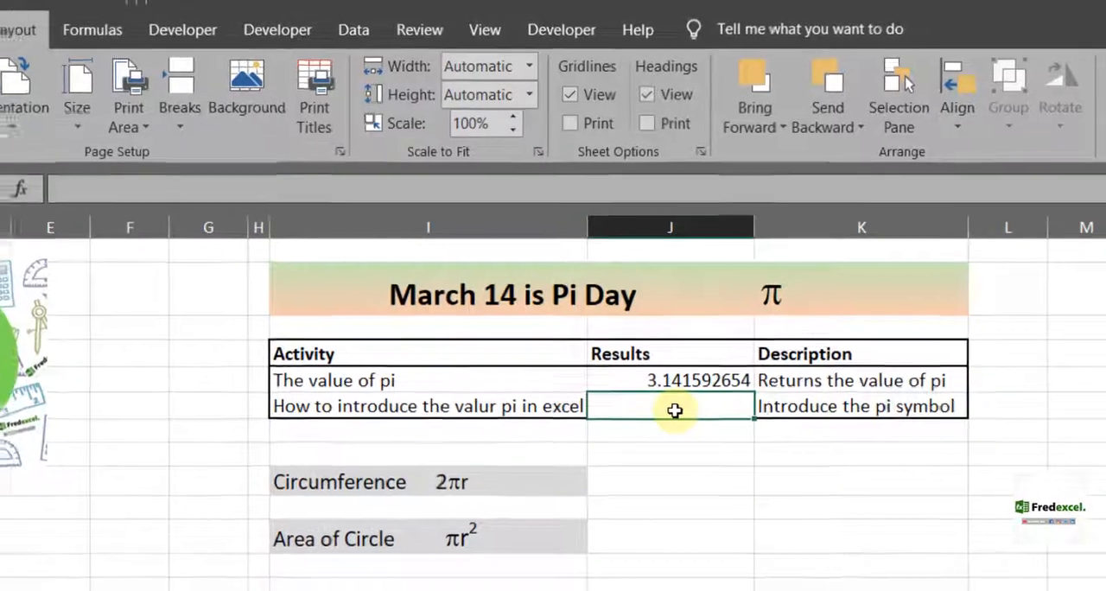
type("p")
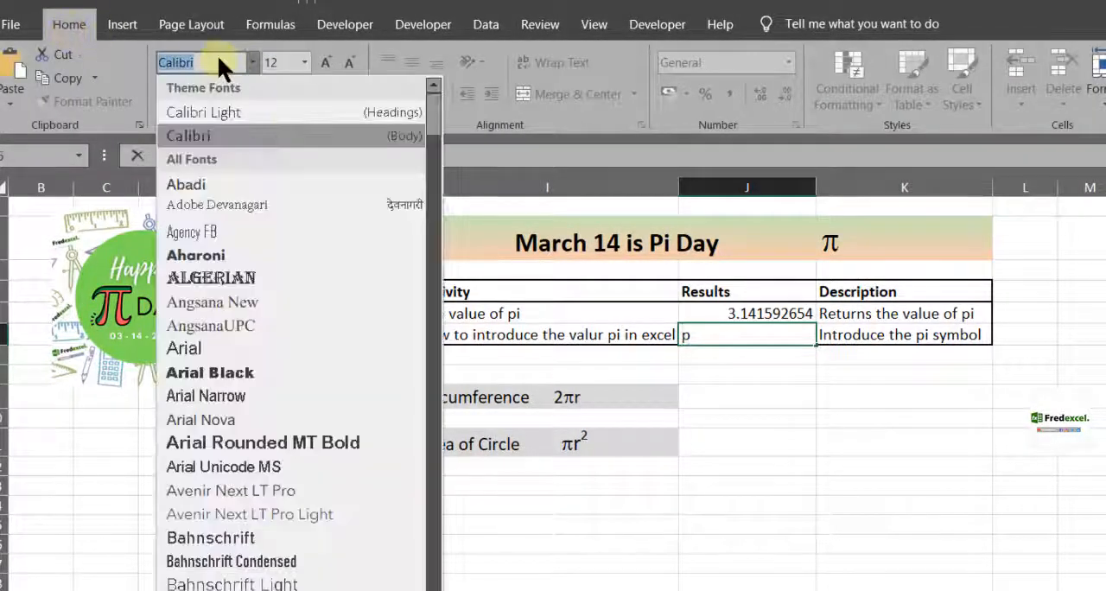
type("Sagona Bo")
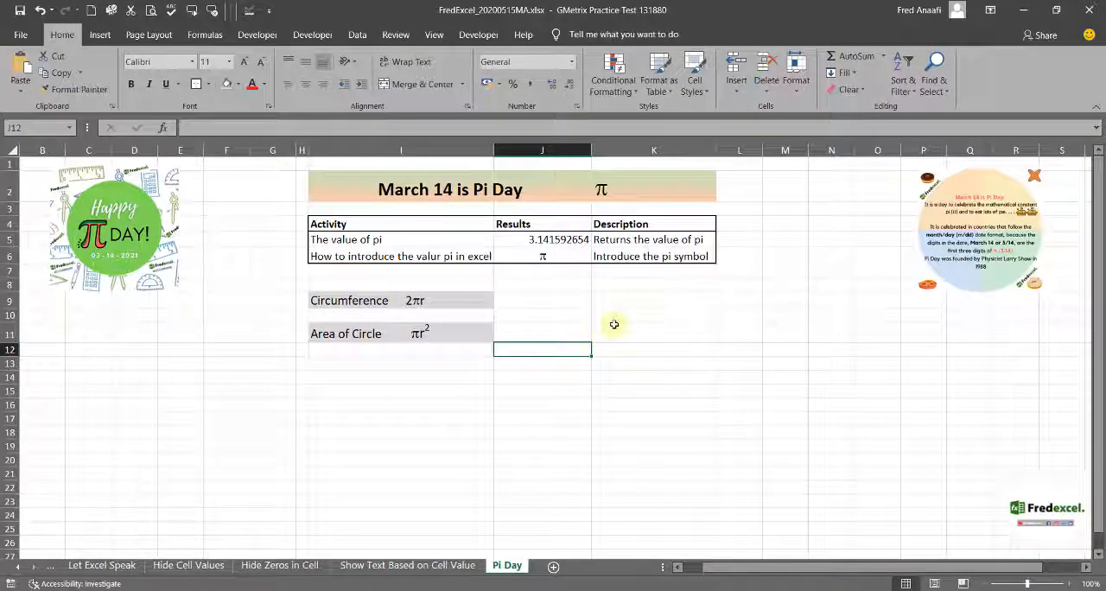
mouse_move(545, 292)
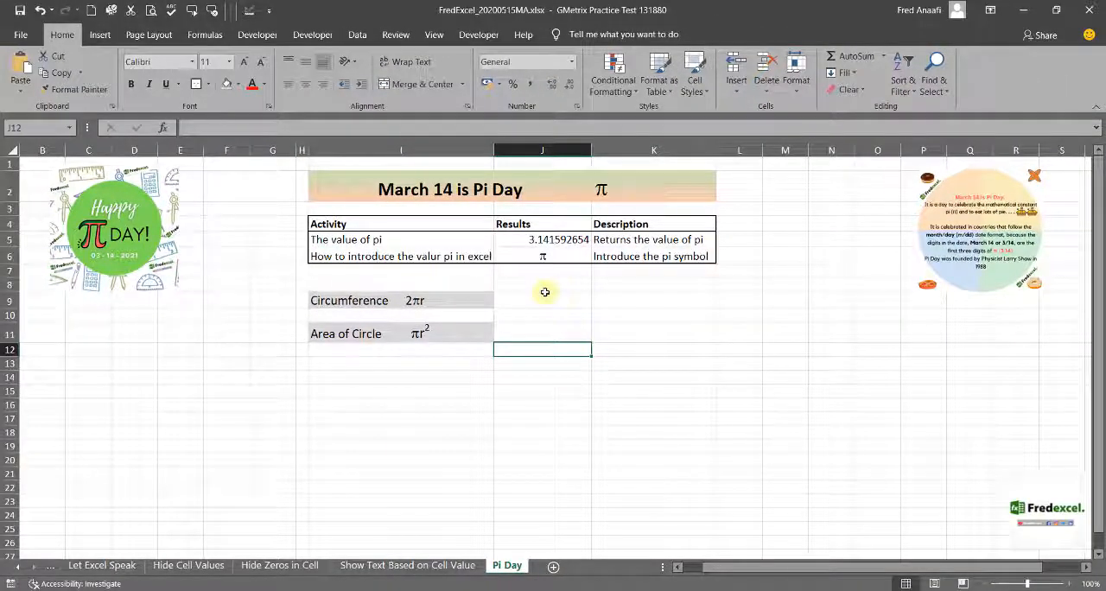
mouse_move(567, 309)
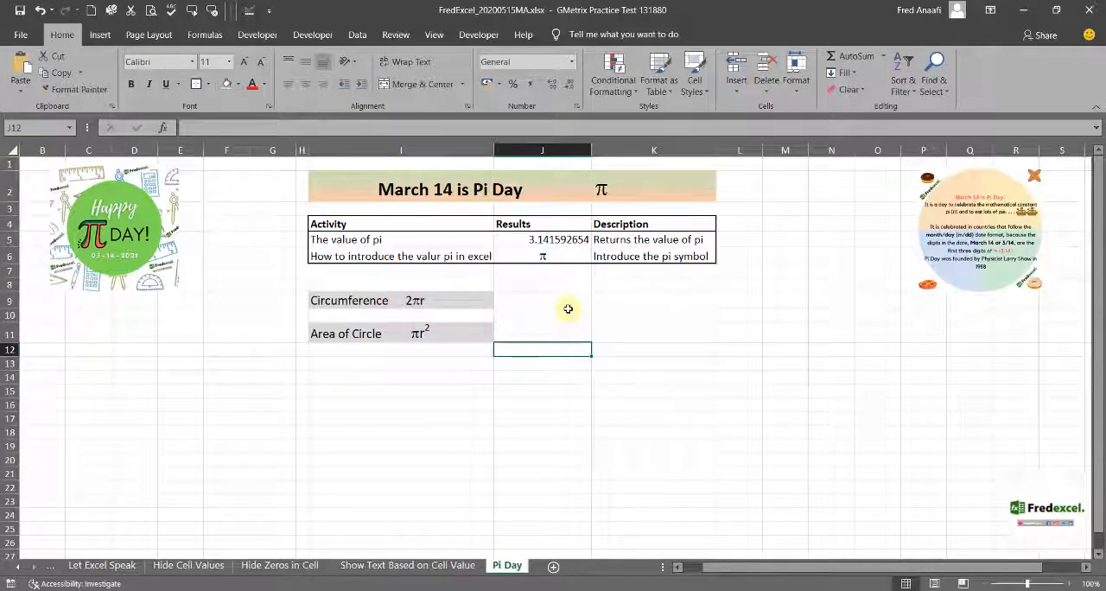